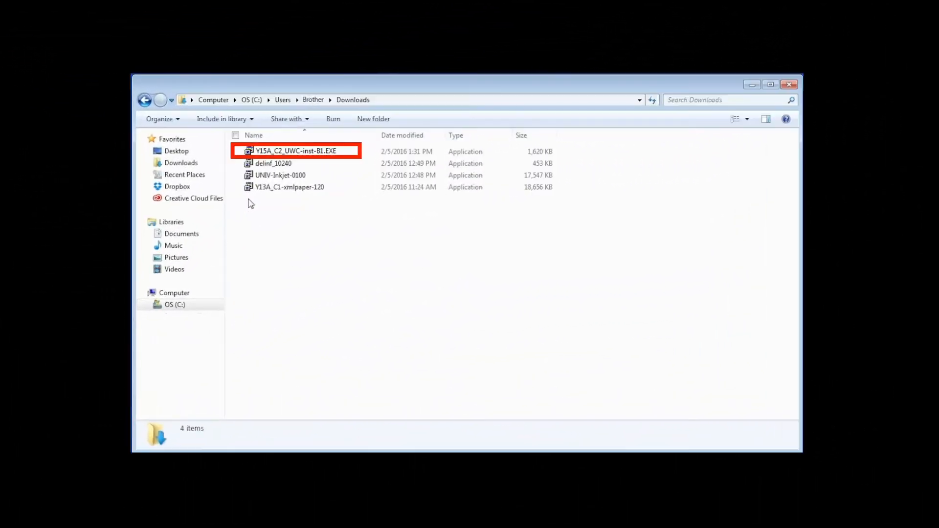
- Run Y15A_C2_UWC-inst-B1.EXE from the Downloads folder
{"action": "left_click", "coordinate": [293, 151]}
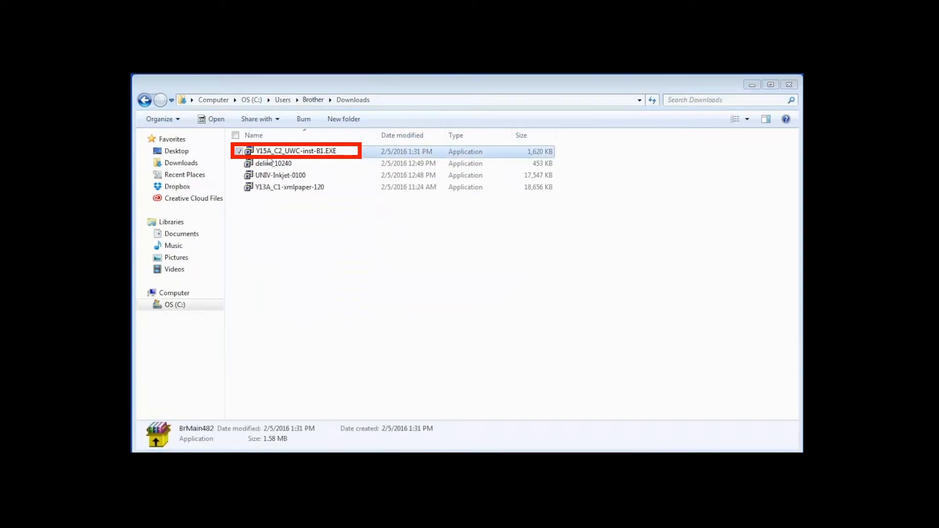
{"action": "double_click", "coordinate": [295, 151]}
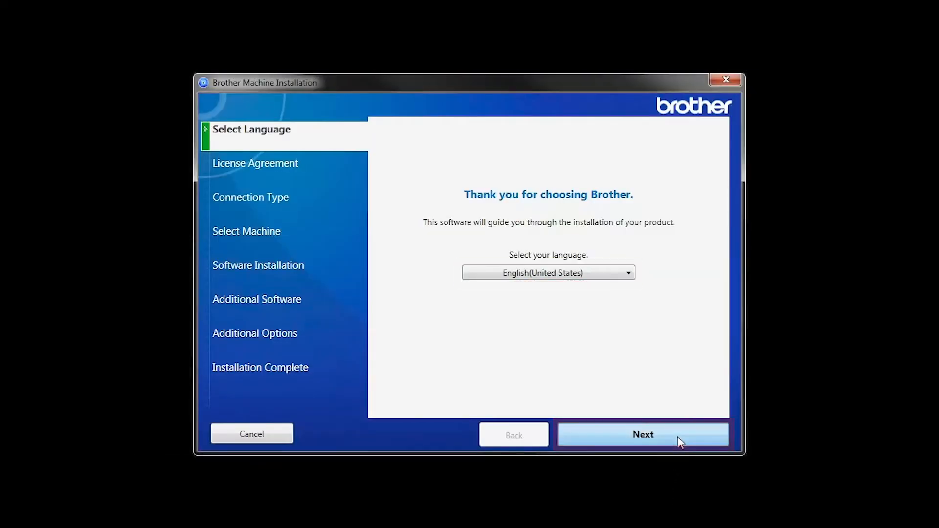
- Keep English (United States) and accept the license agreement
{"action": "left_click", "coordinate": [643, 435]}
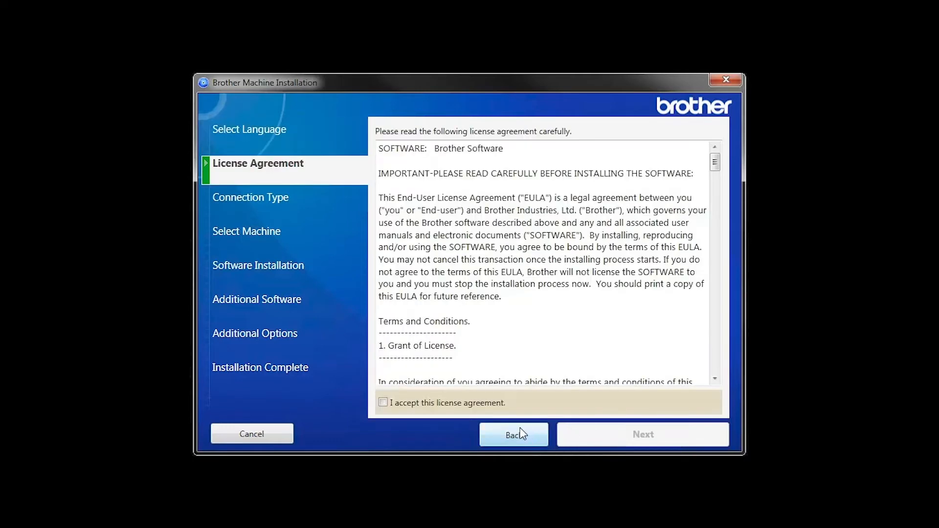
{"action": "left_click", "coordinate": [384, 403]}
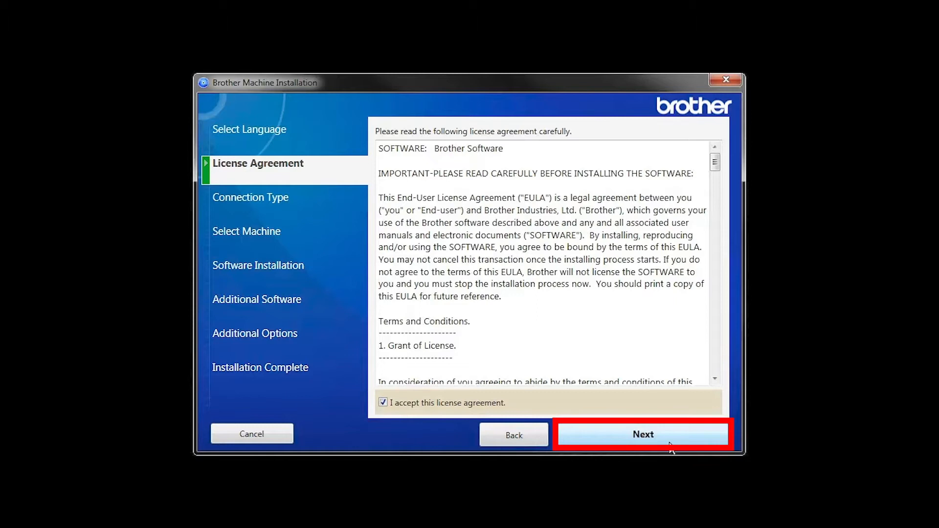
{"action": "left_click", "coordinate": [642, 434]}
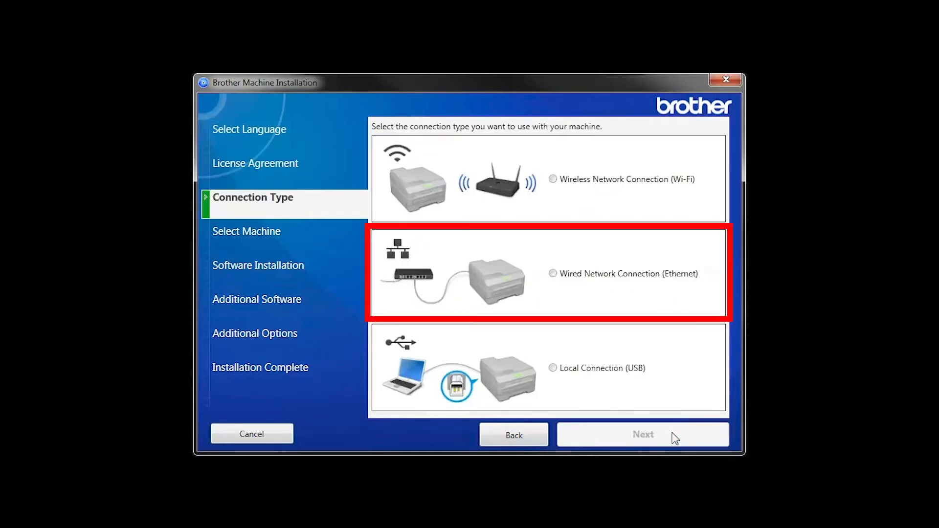
- Select Wired Network Connection (Ethernet) and confirm the machine is connected
{"action": "left_click", "coordinate": [552, 274]}
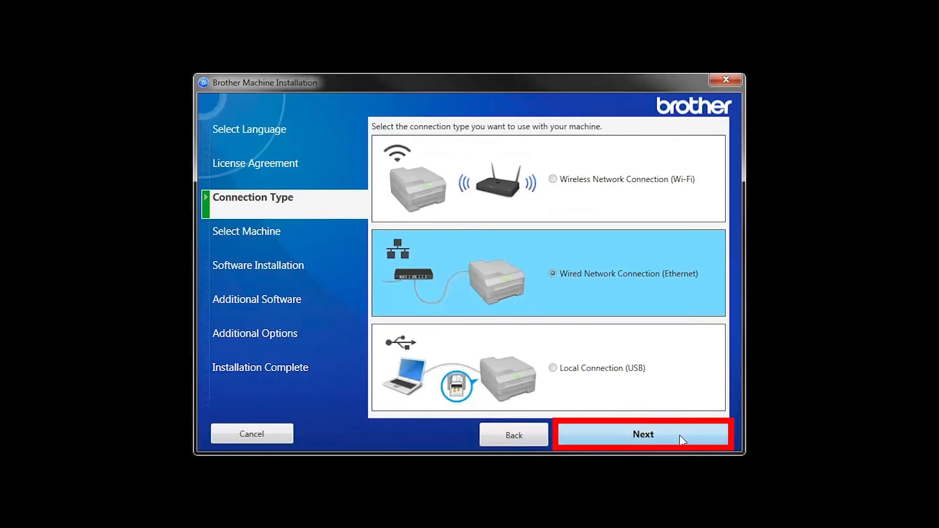
{"action": "left_click", "coordinate": [642, 434]}
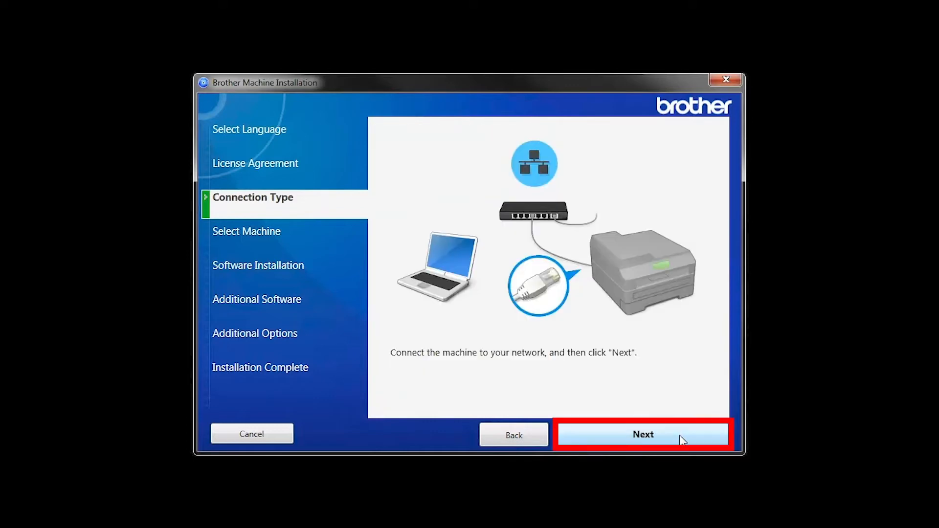
{"action": "left_click", "coordinate": [643, 435]}
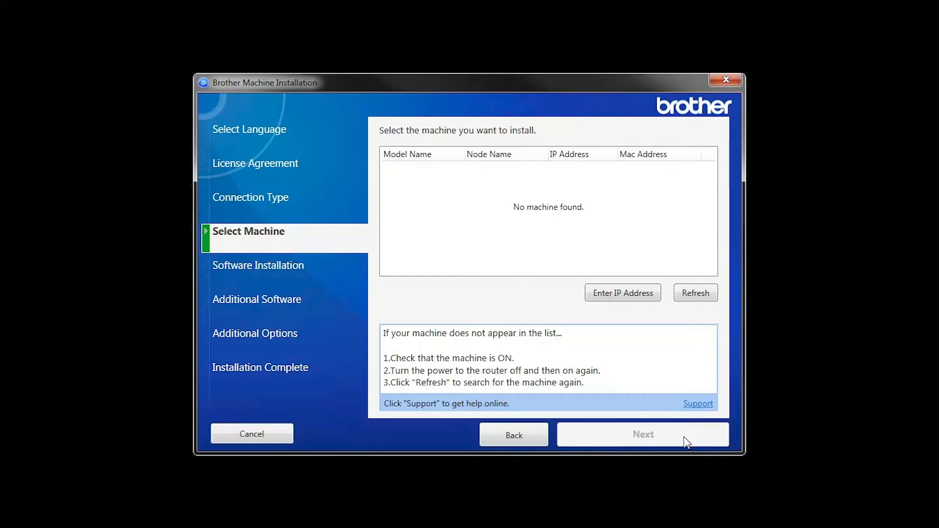
- Search for the printer by entering its IP address and continue with the found machine
{"action": "left_click", "coordinate": [622, 293]}
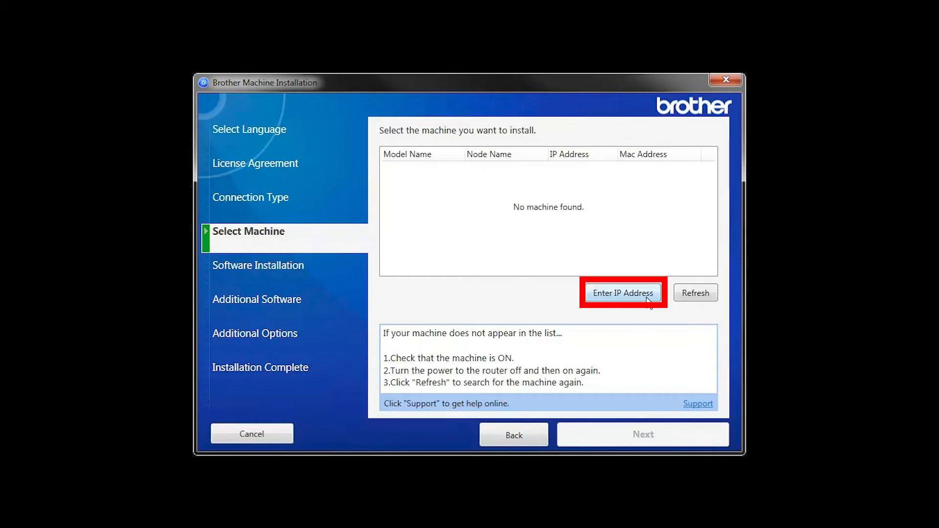
{"action": "left_click", "coordinate": [622, 294]}
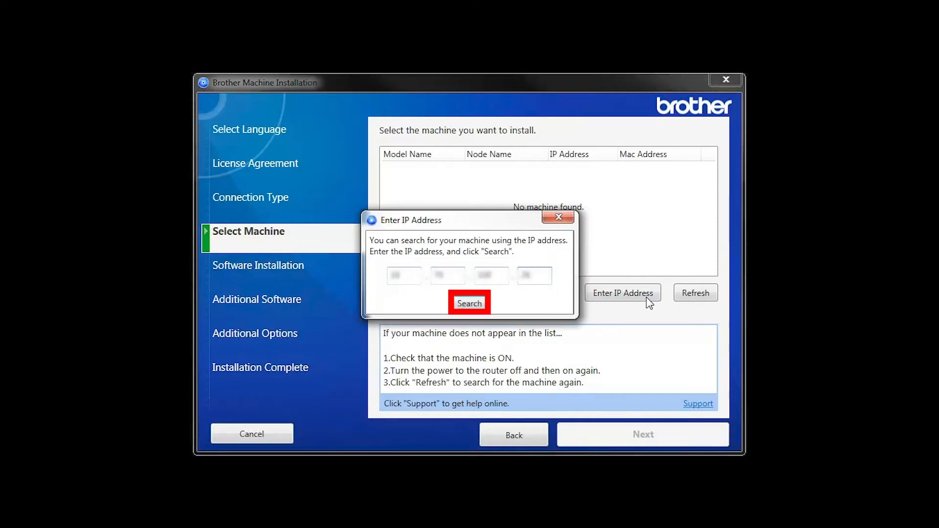
{"action": "left_click", "coordinate": [469, 302]}
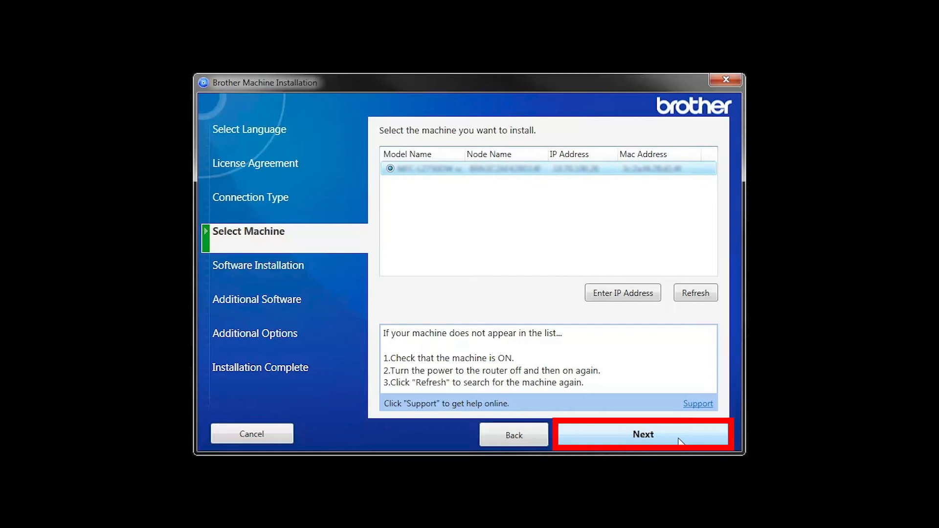
{"action": "left_click", "coordinate": [643, 434]}
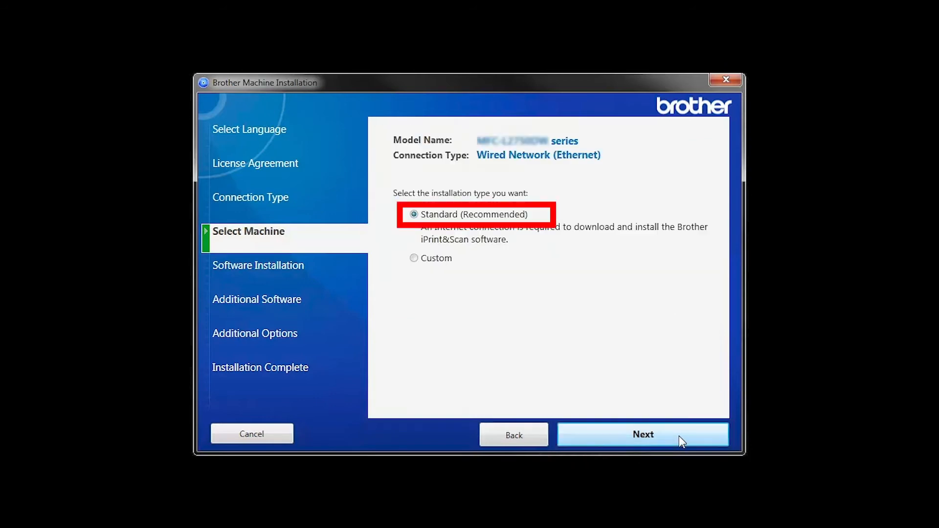
- Install the printer software using the Standard (Recommended) installation type
{"action": "left_click", "coordinate": [642, 434]}
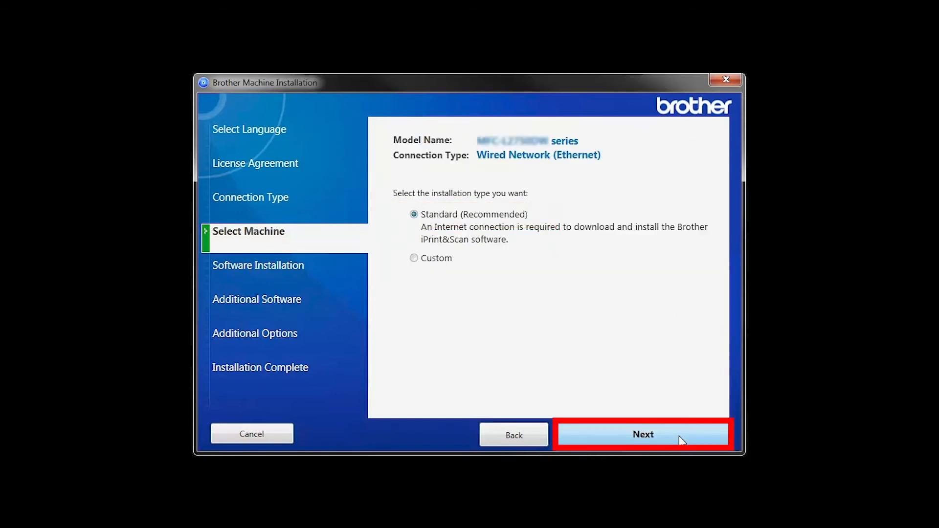
{"action": "left_click", "coordinate": [643, 435]}
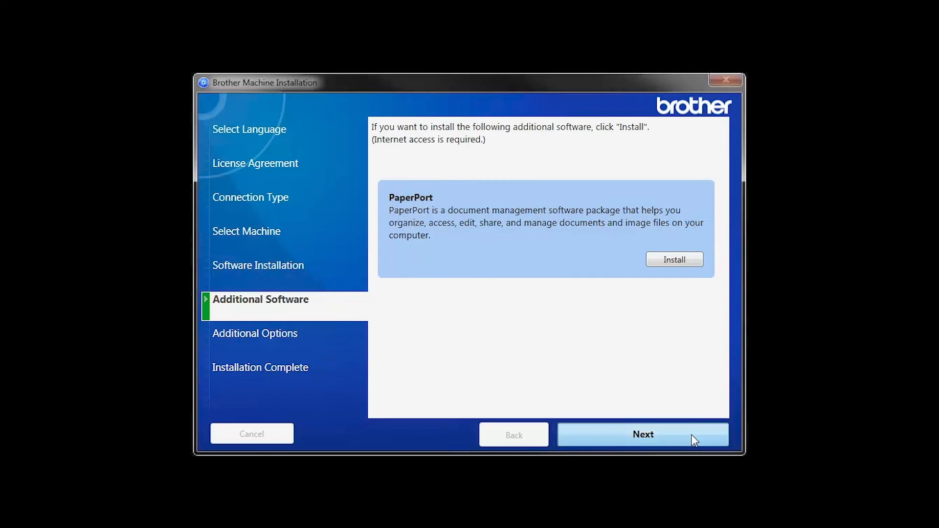
- Skip PaperPort and the additional options to finish the installation
{"action": "left_click", "coordinate": [643, 435]}
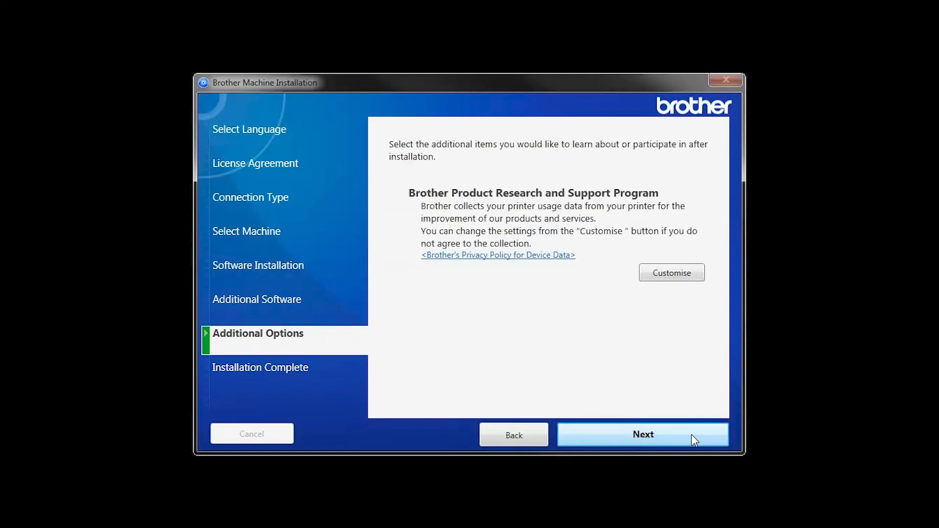
{"action": "left_click", "coordinate": [643, 434]}
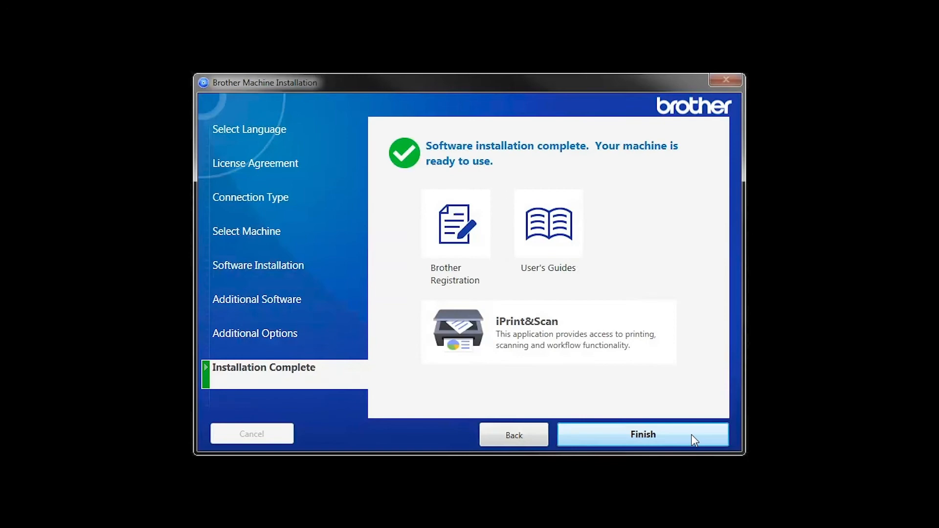